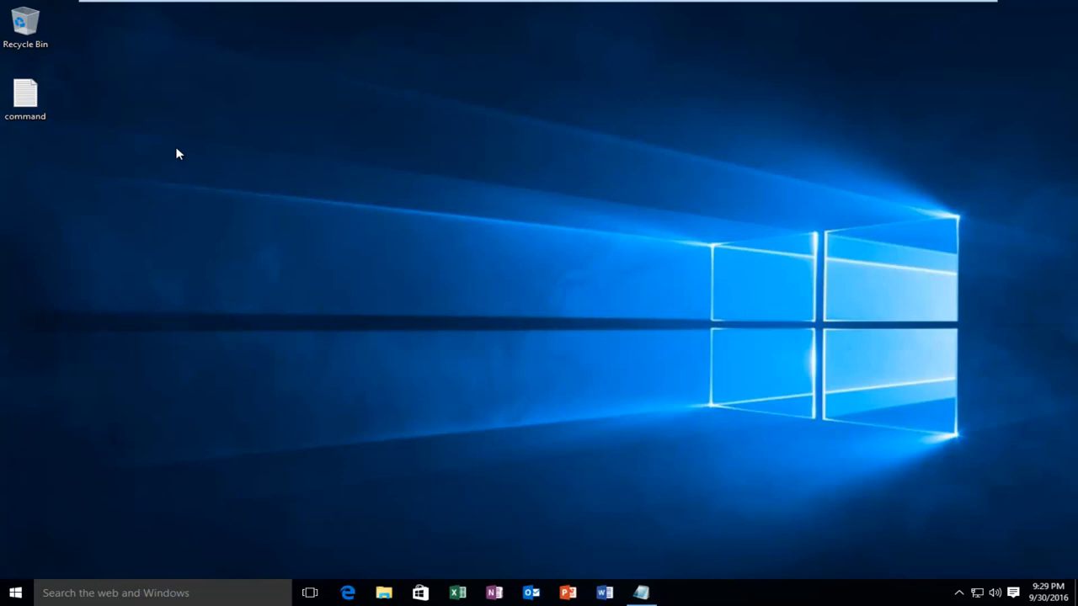
mouse_move(255, 306)
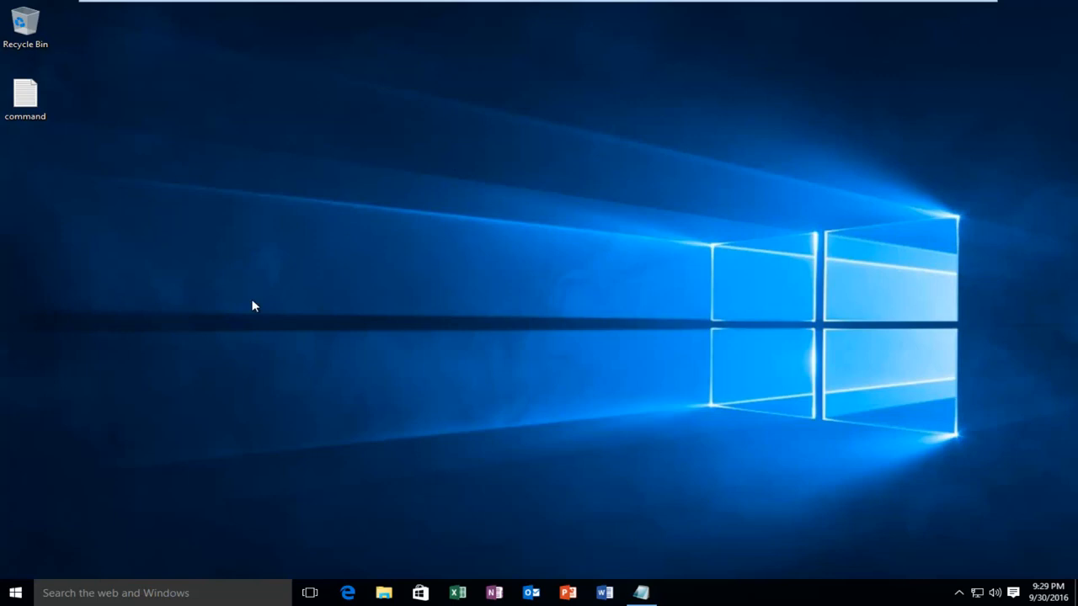
mouse_move(15, 593)
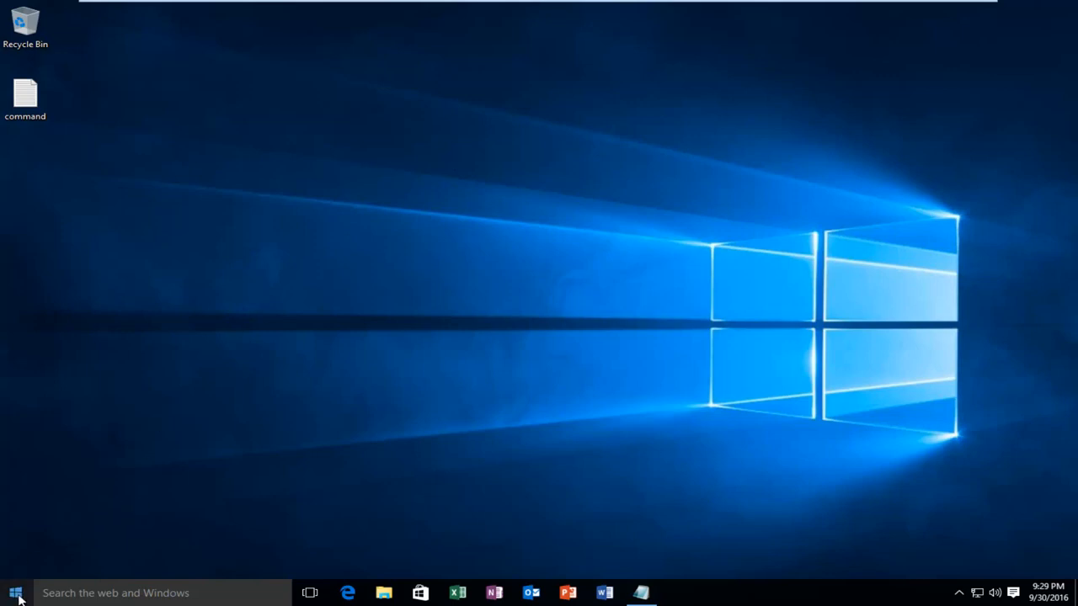
Launch Command Prompt (Admin) from the Start right-click menu and approve the UAC prompt.
right_click(14, 593)
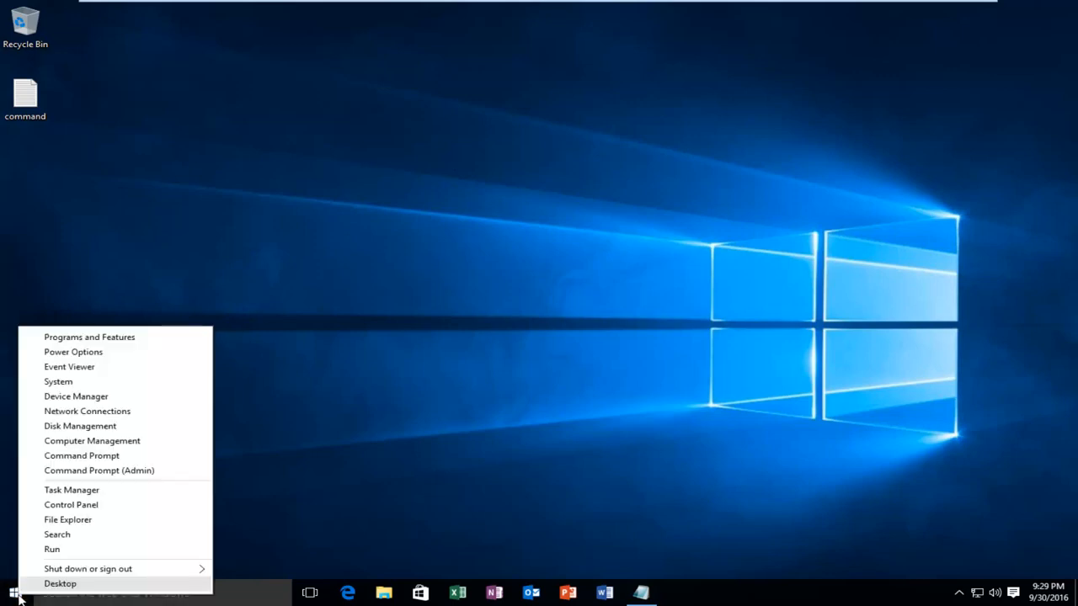
mouse_move(99, 470)
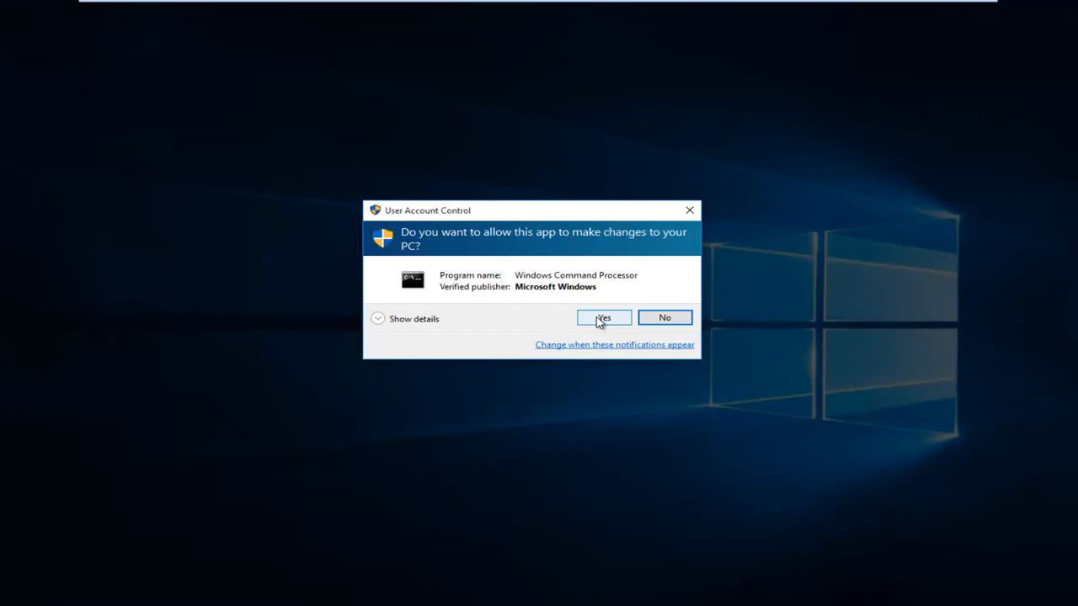
click(603, 317)
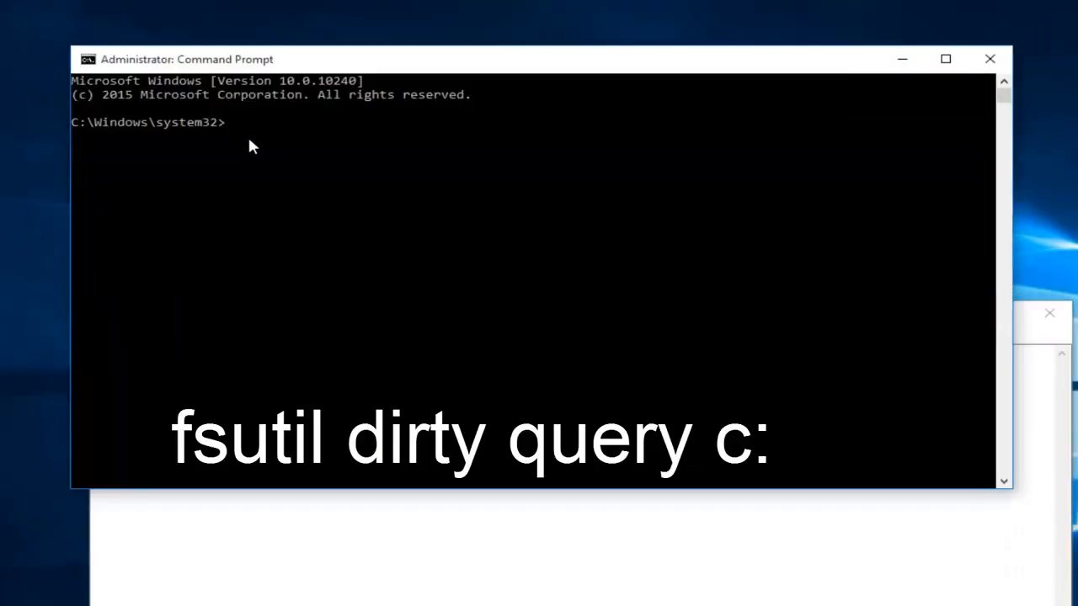
Run 'fsutil dirty query c:' to confirm drive C is NOT Dirty.
text(fsutil dirty query c:)
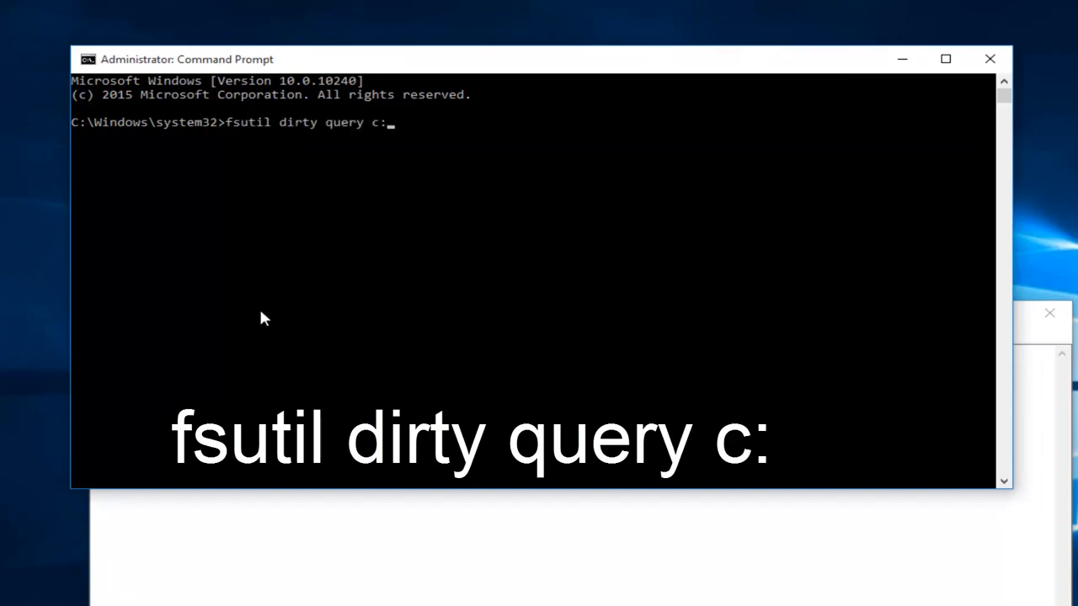
mouse_move(225, 267)
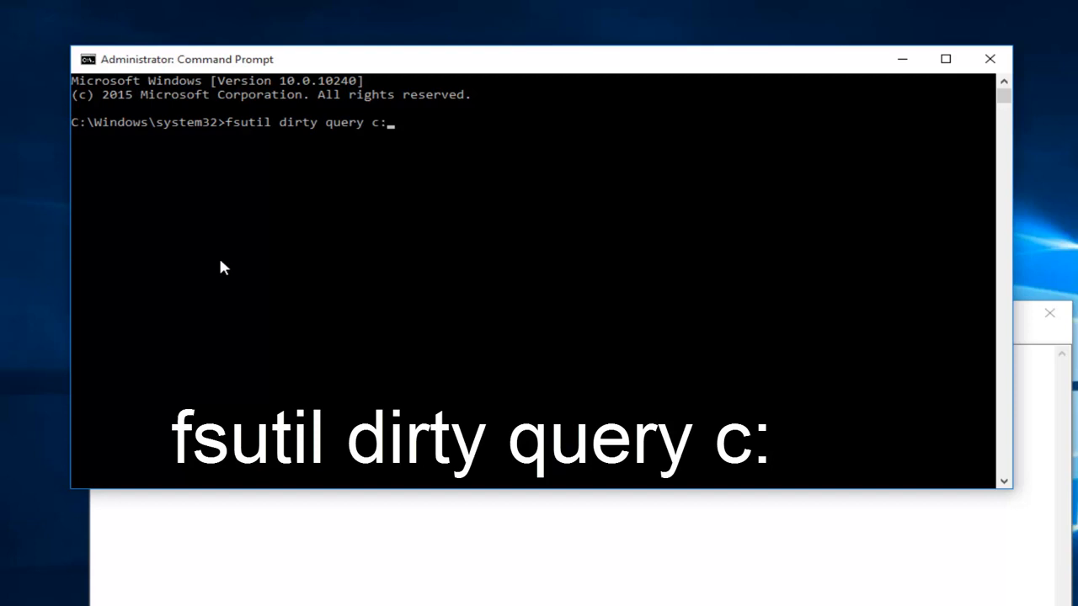
mouse_move(239, 134)
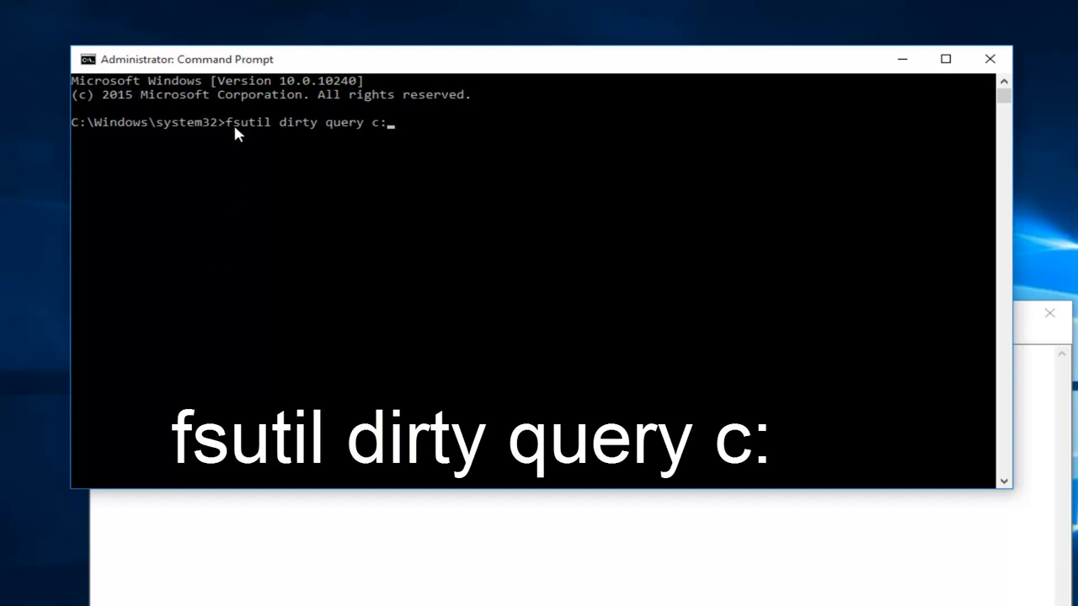
mouse_move(270, 137)
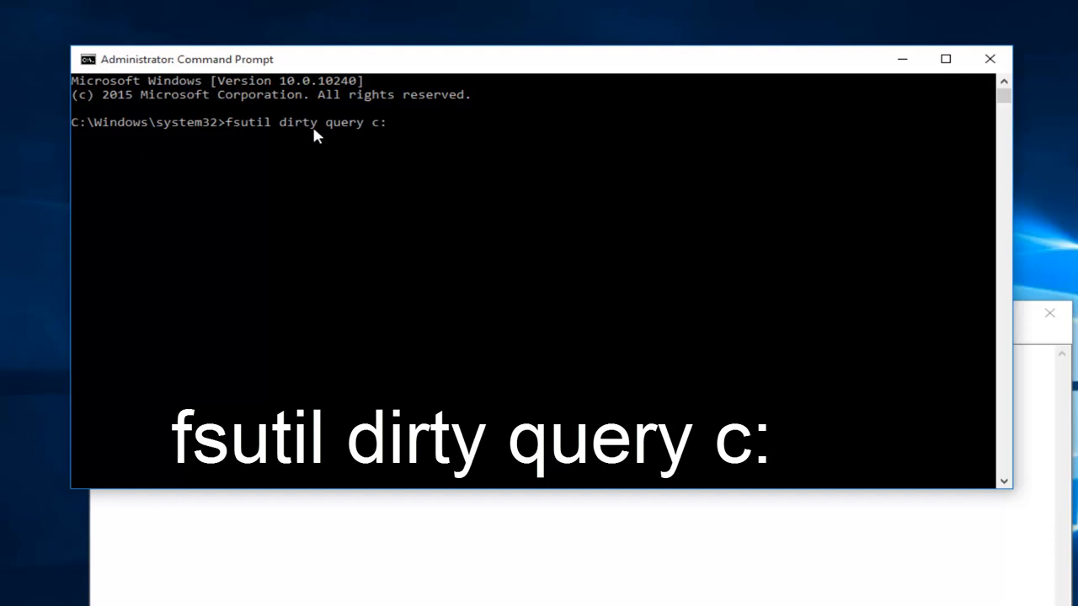
mouse_move(356, 134)
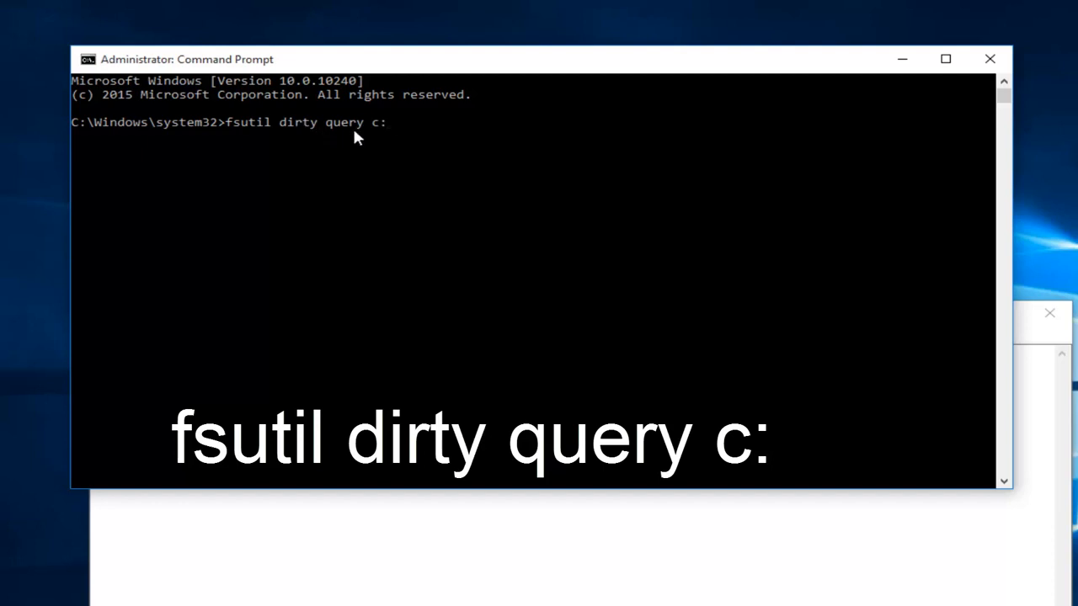
mouse_move(383, 131)
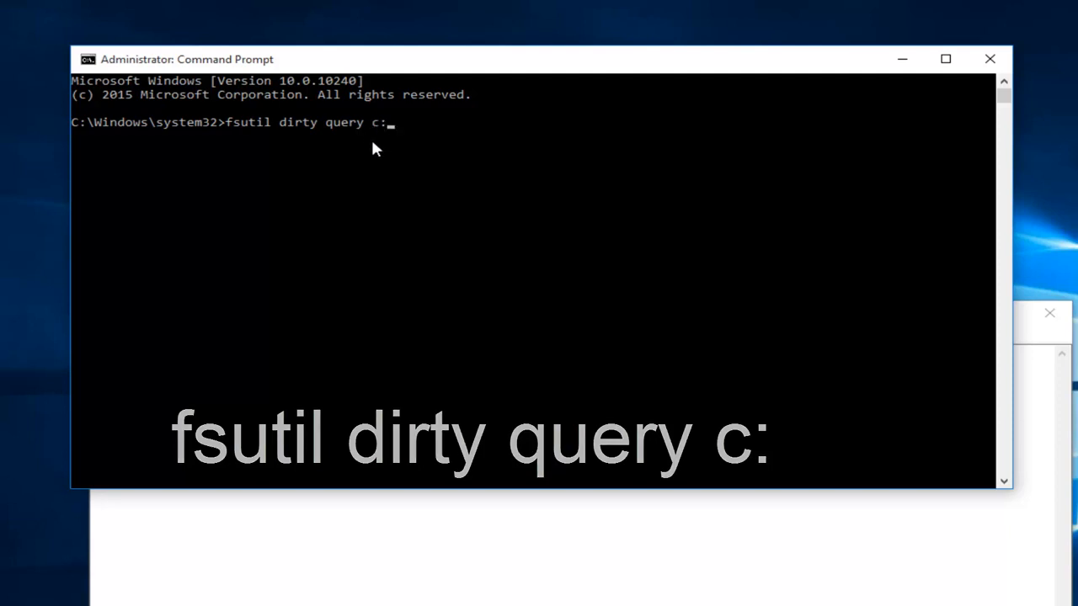
key(Enter)
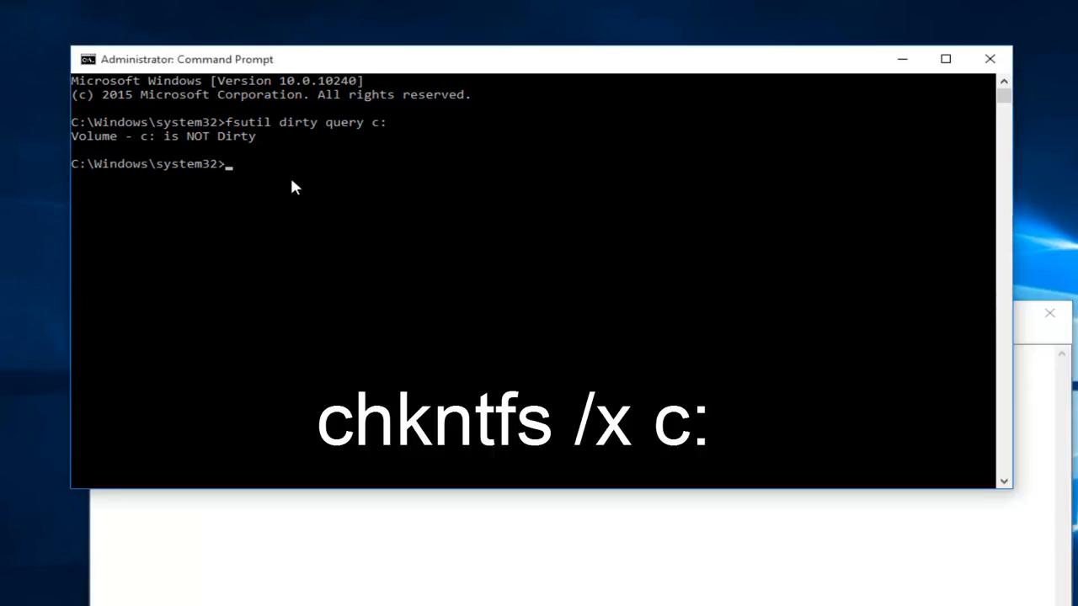
Enter 'chkntfs /x c:' at the prompt without running it.
text(chkntfs /x c:)
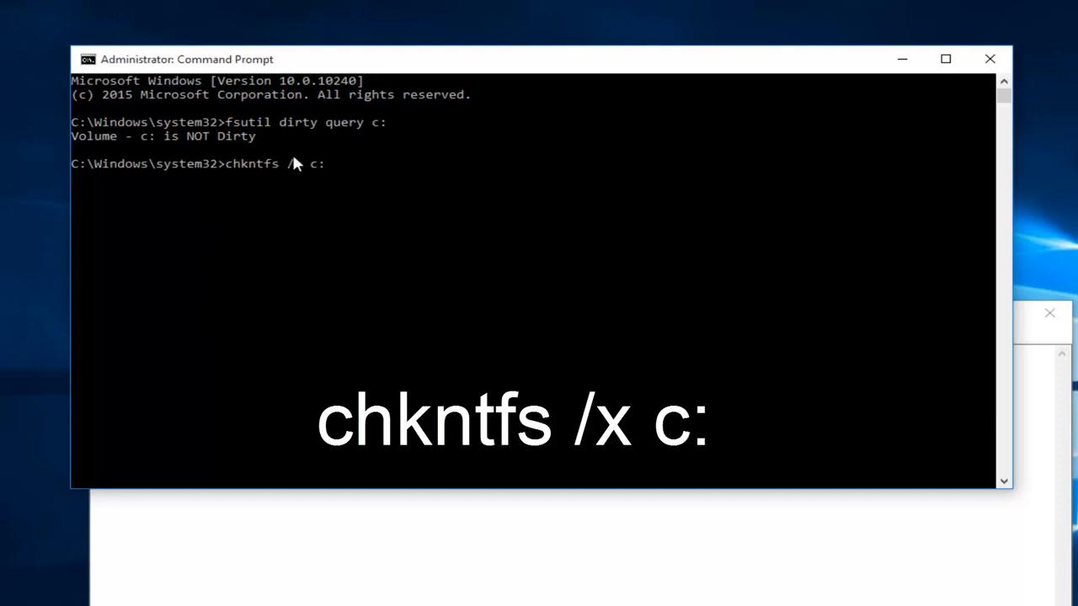
mouse_move(302, 178)
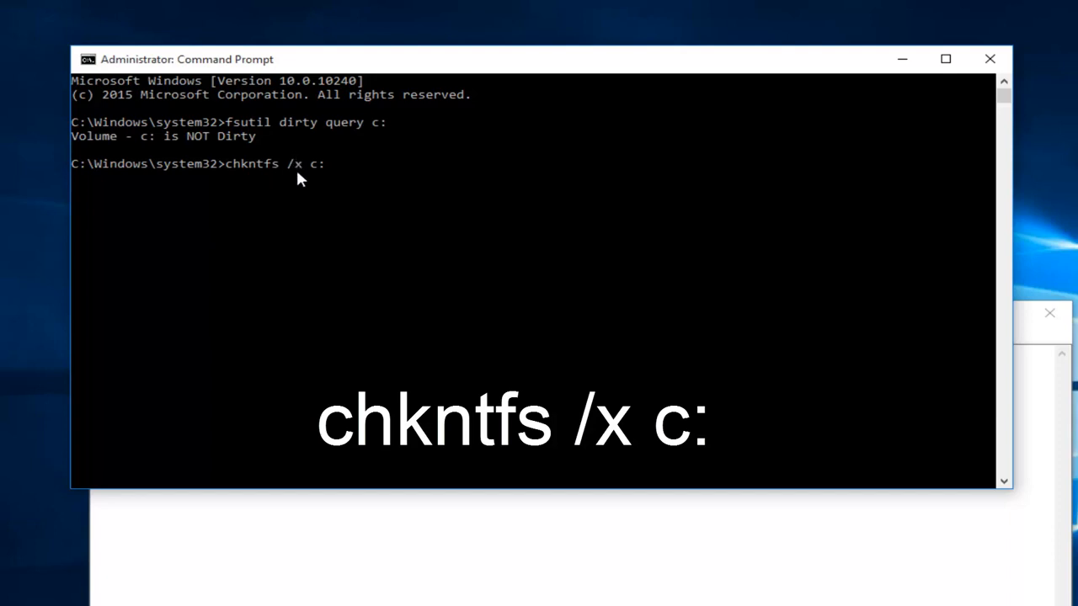
mouse_move(327, 180)
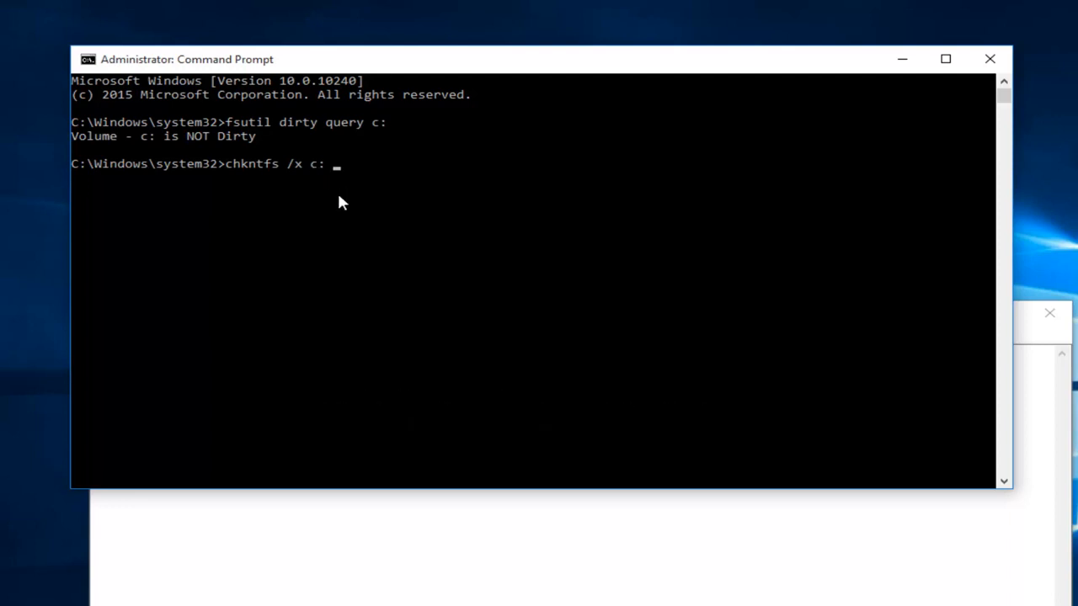
mouse_move(329, 177)
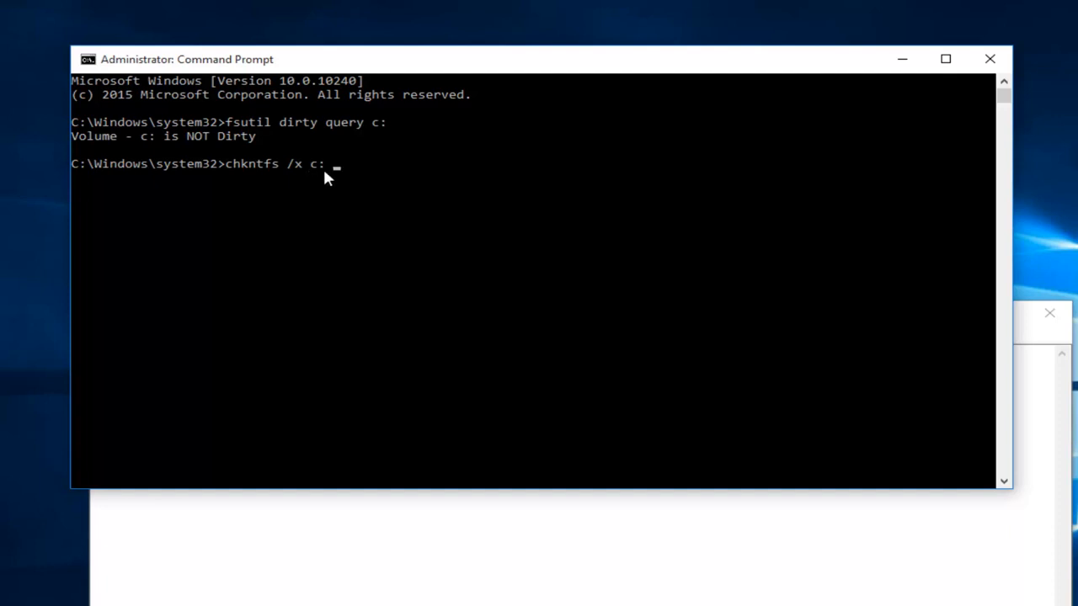
mouse_move(335, 172)
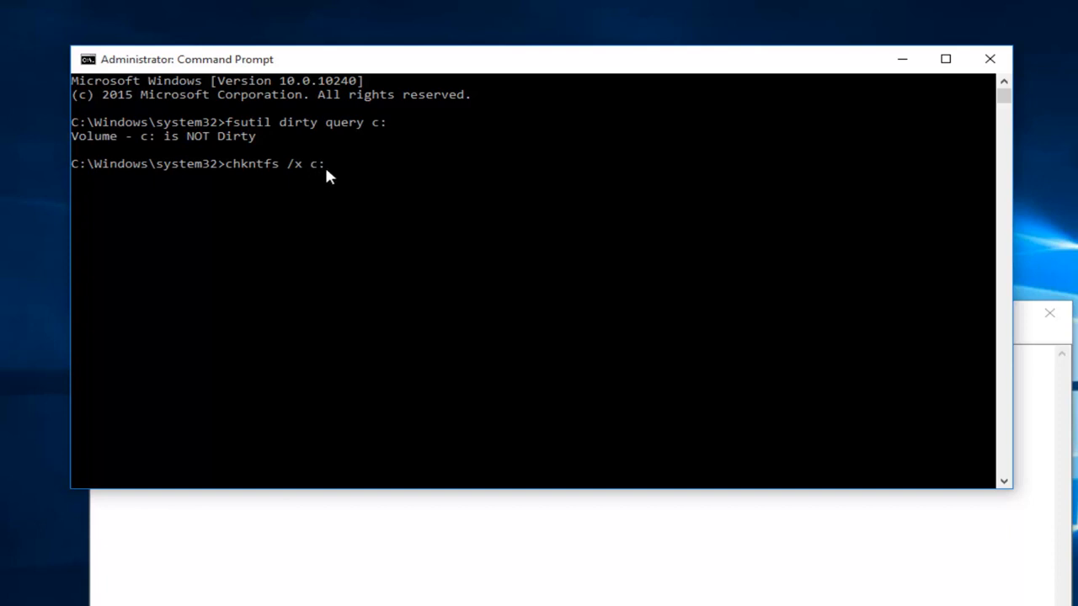
mouse_move(320, 179)
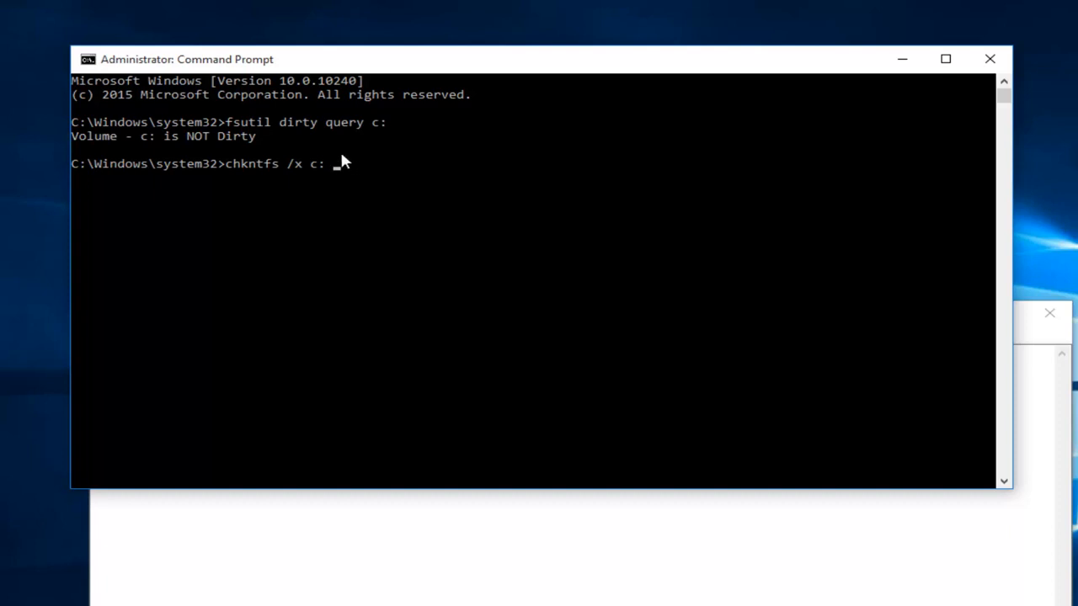
mouse_move(359, 184)
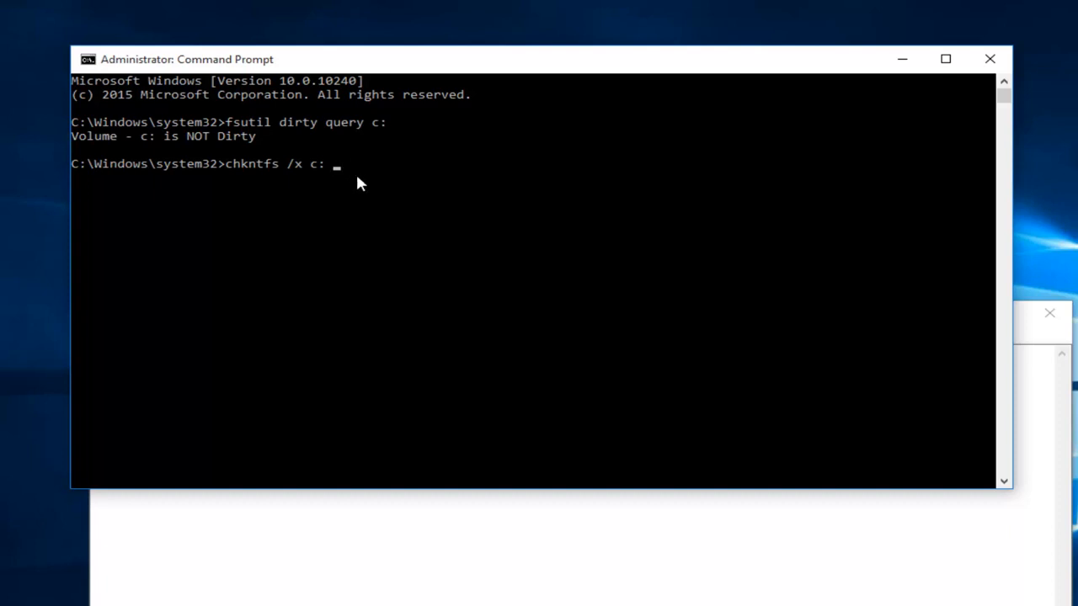
mouse_move(206, 212)
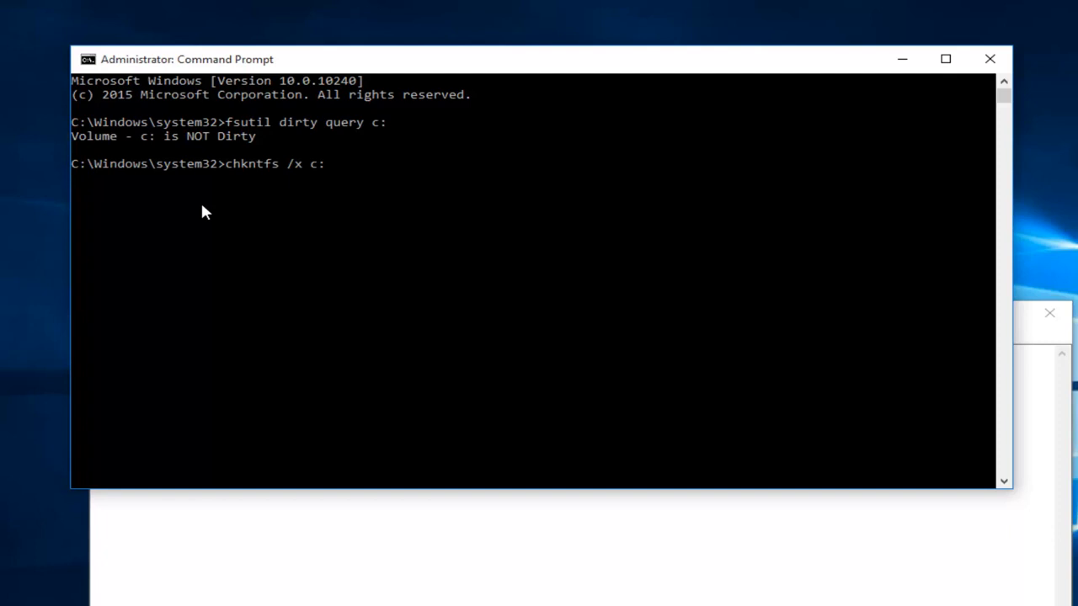
mouse_move(286, 184)
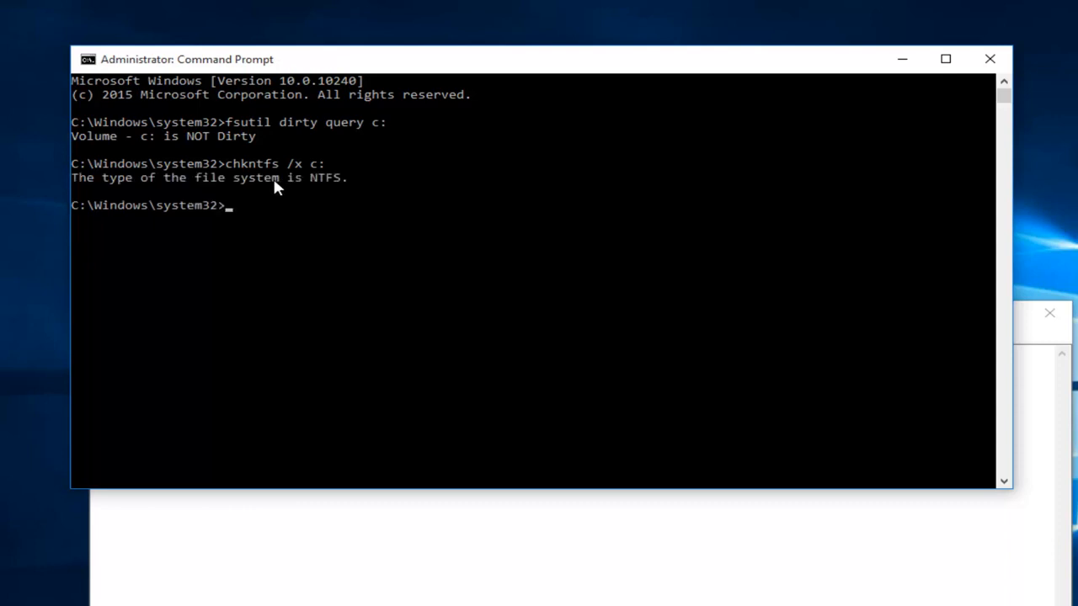
mouse_move(192, 196)
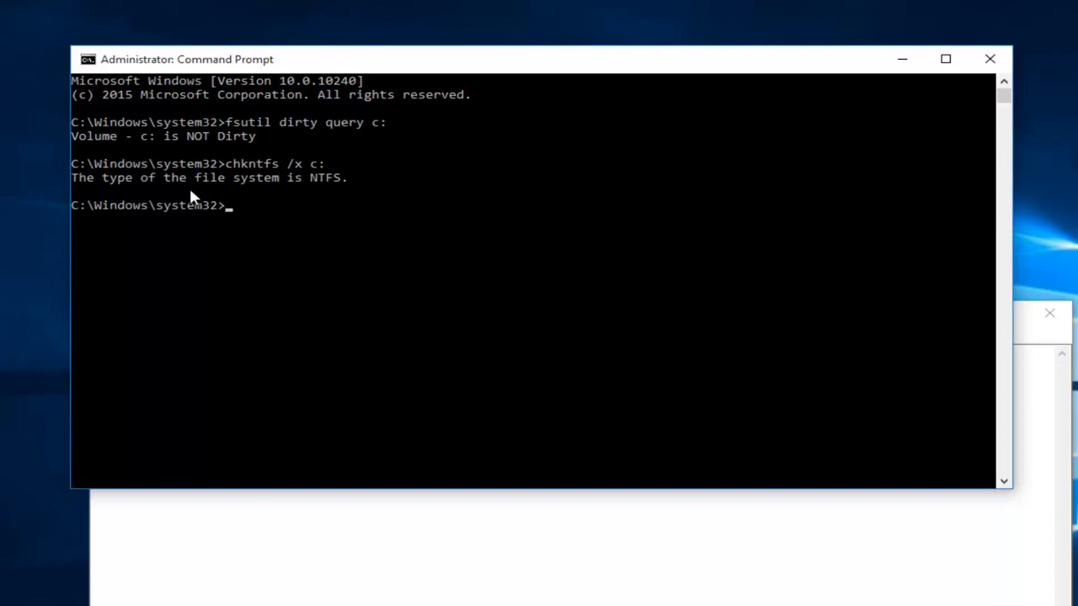